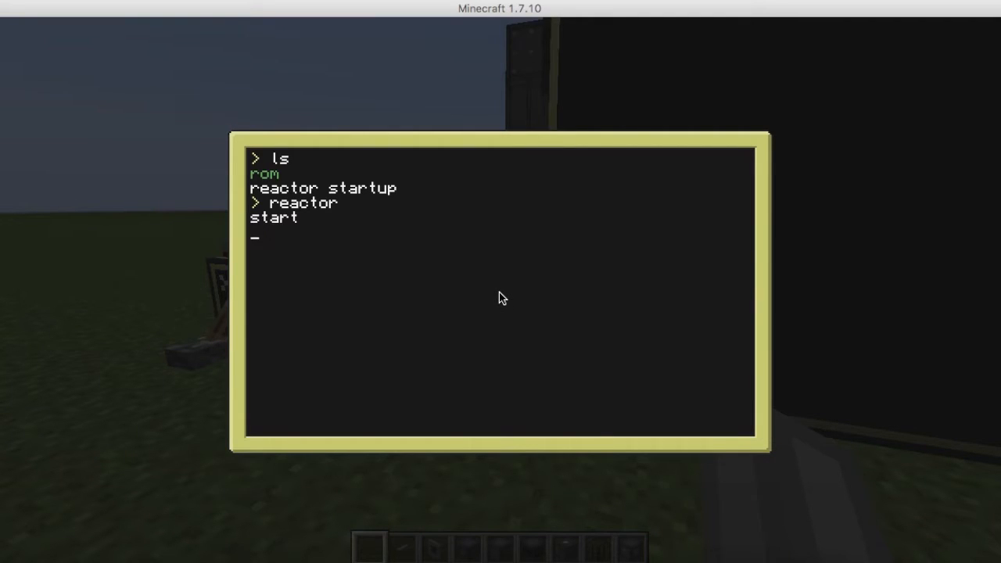
Enter 'stop' at the reactor program's prompt to end it
text(stop)
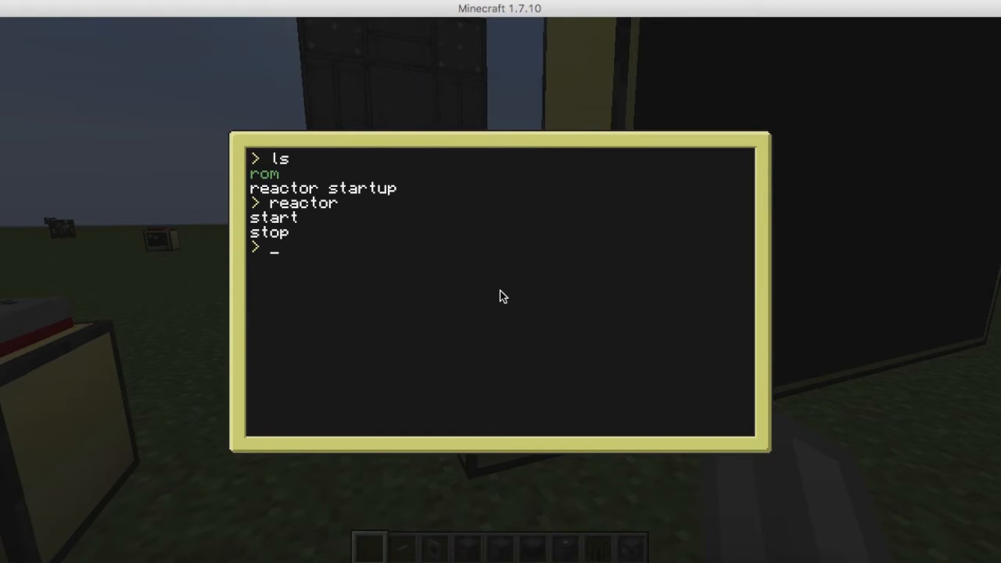
Run 'edit .junk/' to load the reactor script into the editor
text(edit .junk/)
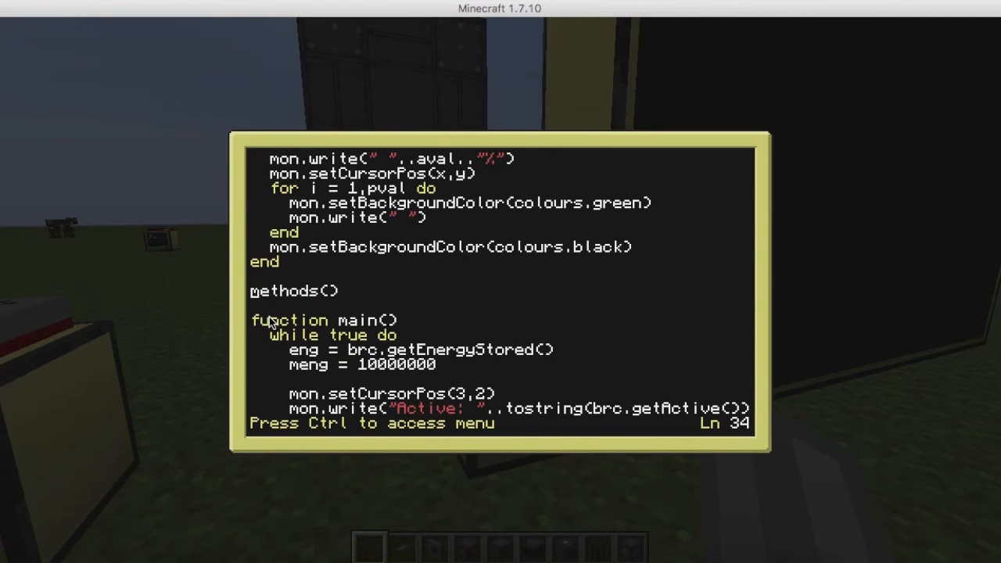
key(Ctrl)
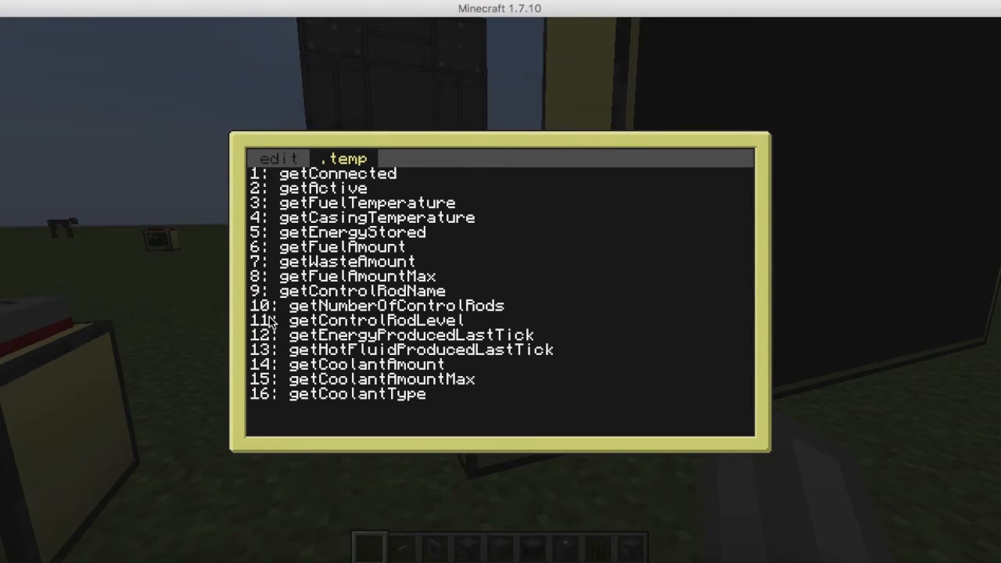
scroll(down, 3)
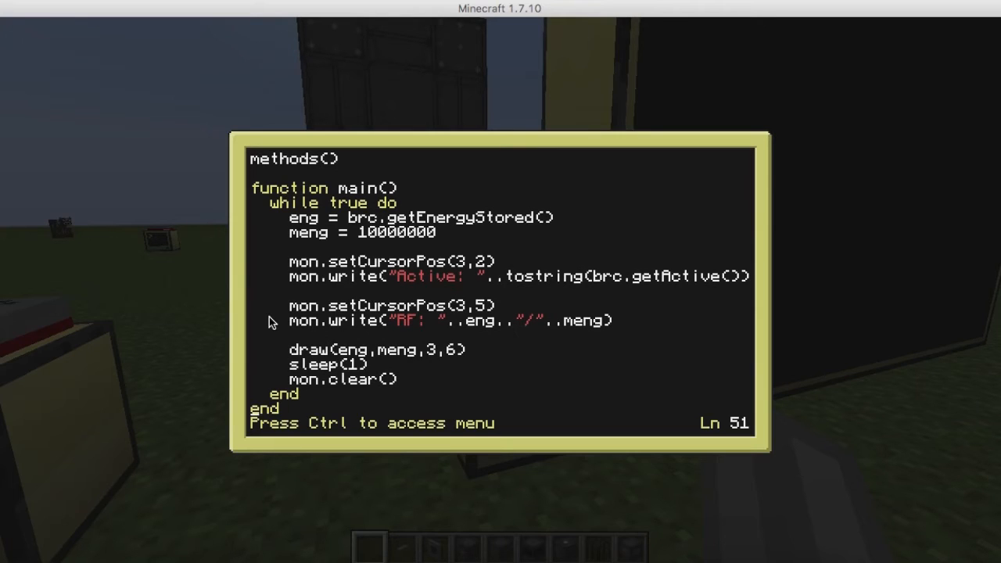
mouse_move(524, 283)
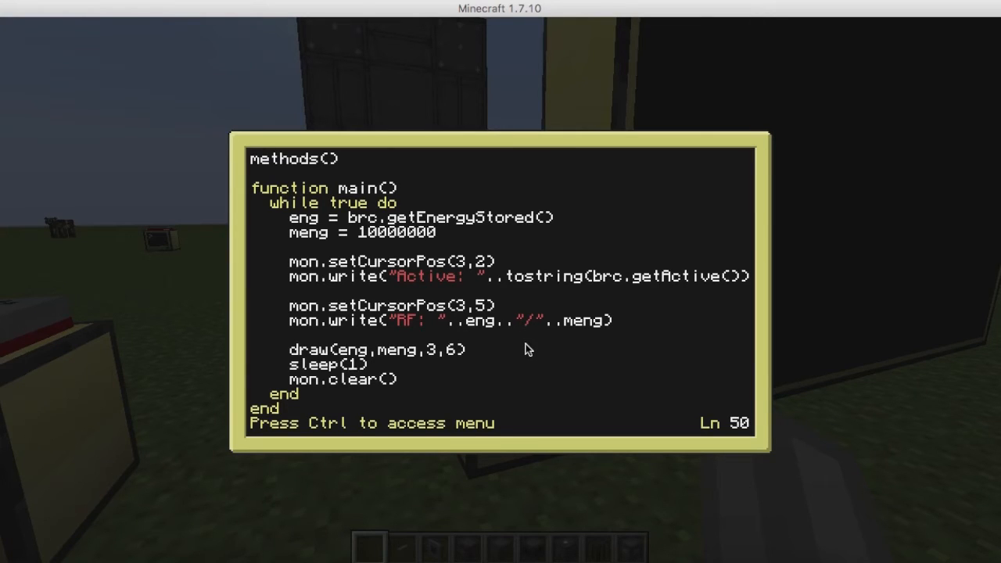
Scroll down the script to the input() function handling on/start and off/stop
scroll(down, 3)
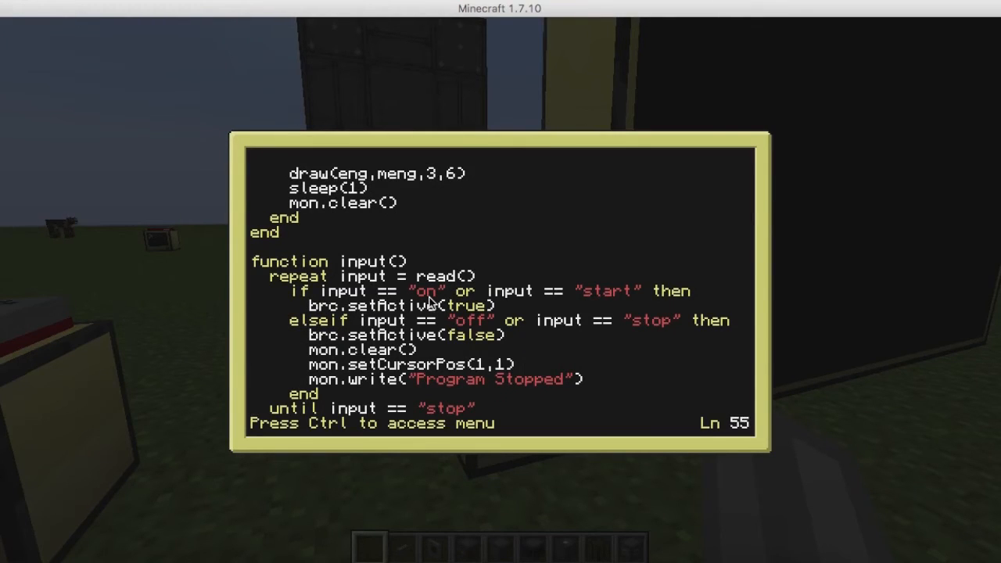
mouse_move(657, 335)
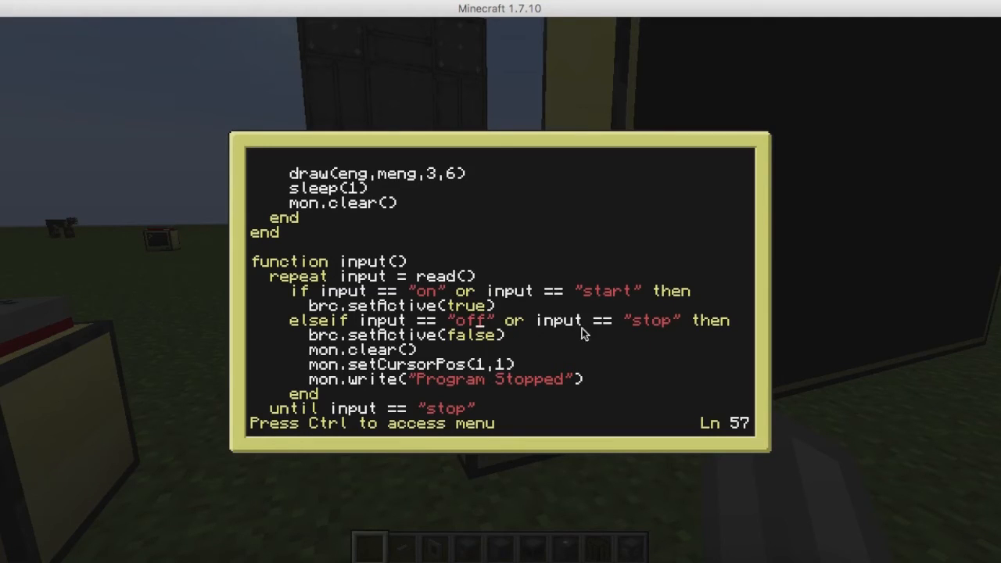
mouse_move(642, 330)
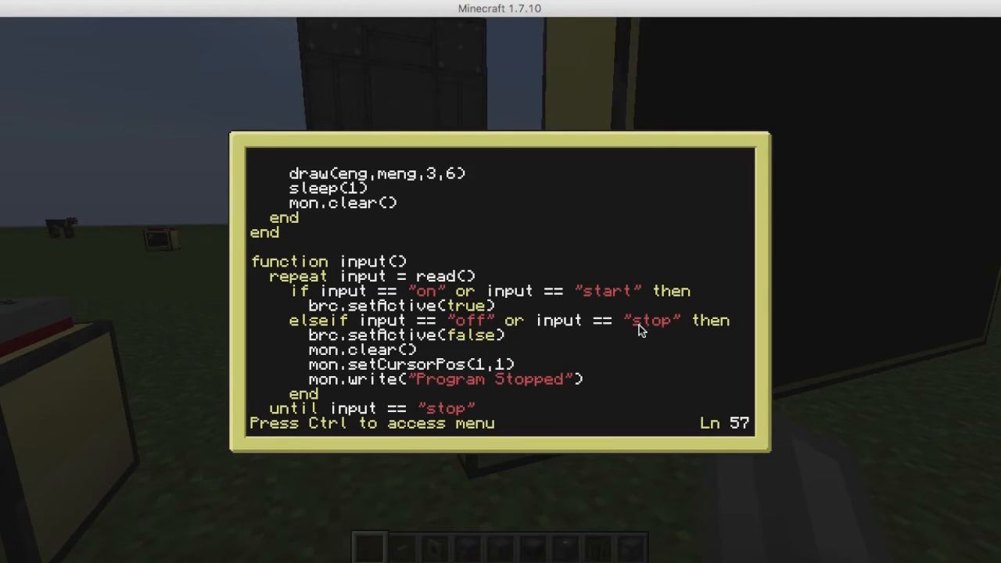
mouse_move(485, 331)
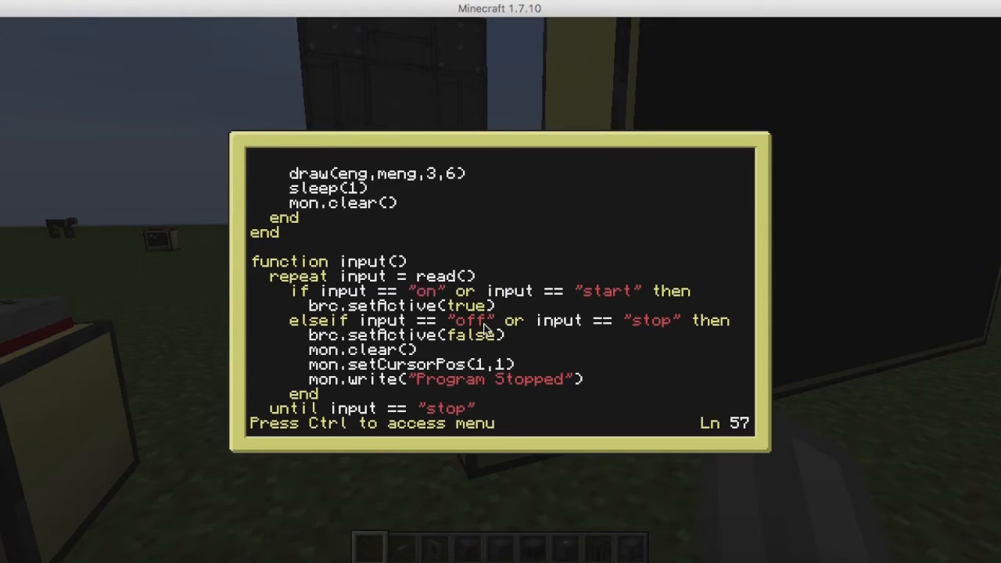
mouse_move(523, 332)
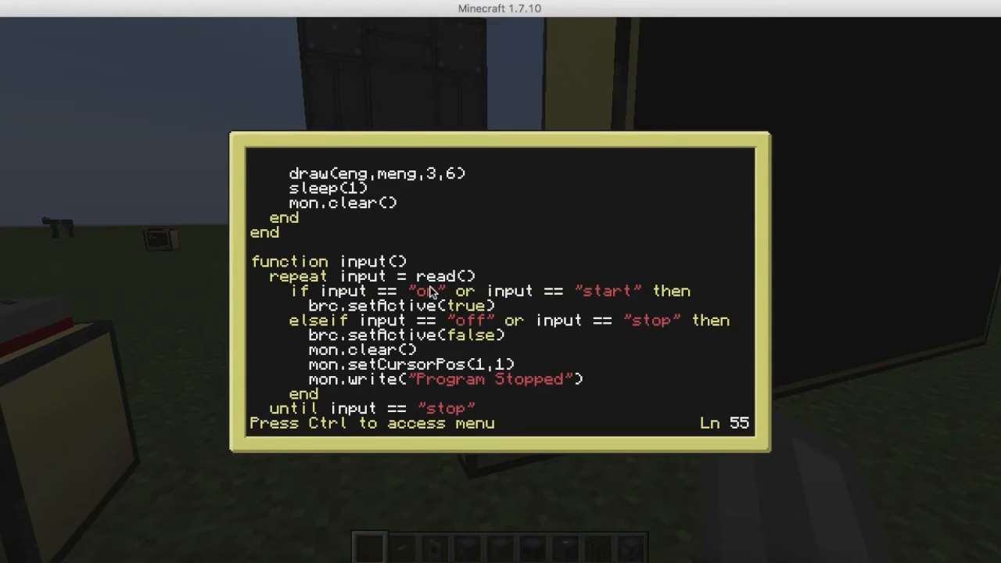
mouse_move(618, 297)
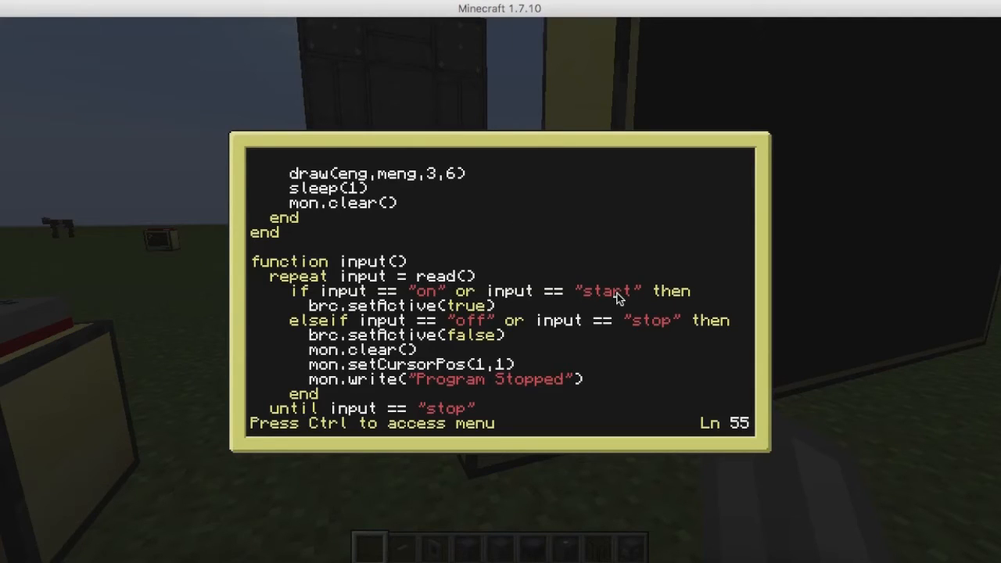
mouse_move(634, 360)
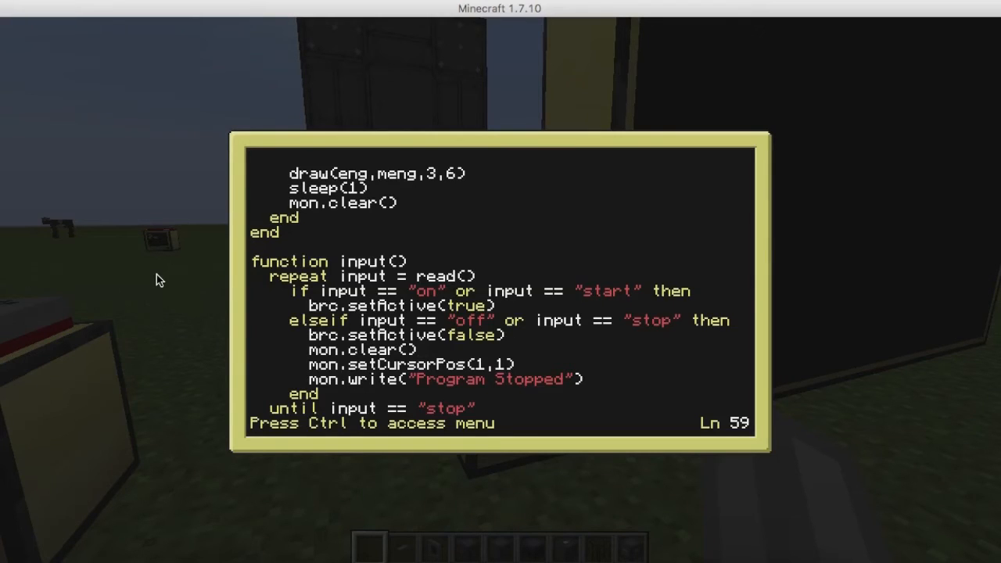
Move down through the input() function's read loop that repeats until 'stop'
key(Down)
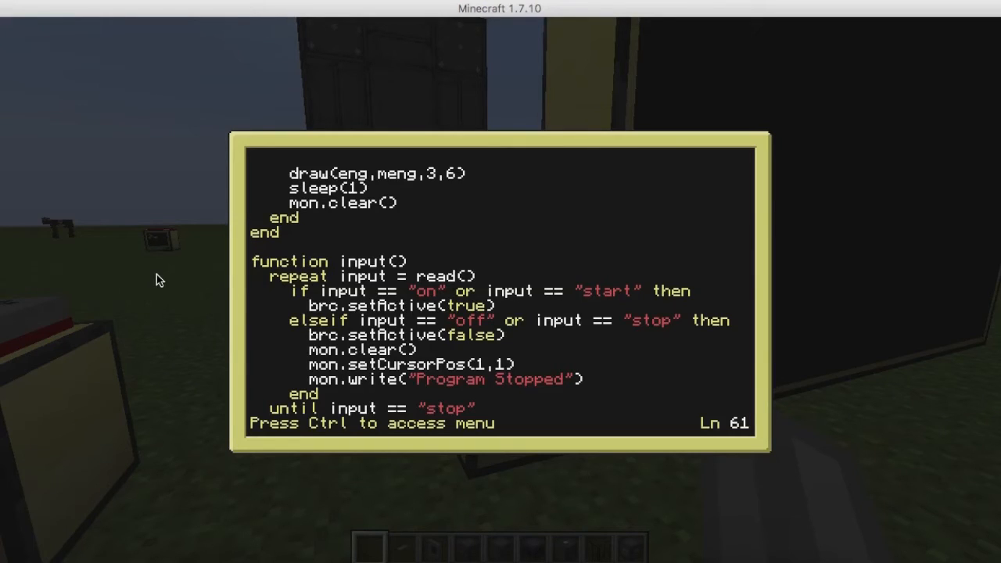
mouse_move(157, 262)
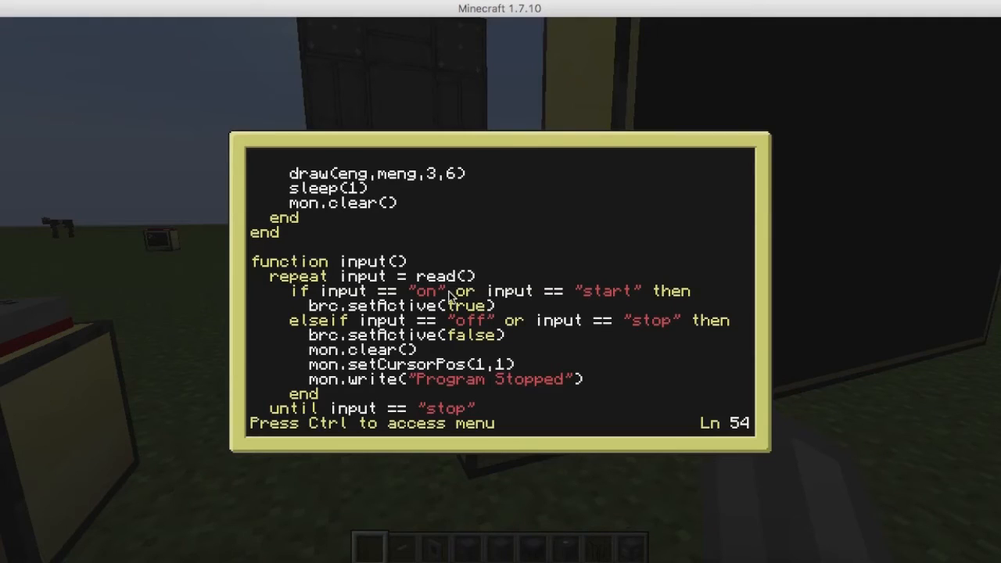
mouse_move(368, 304)
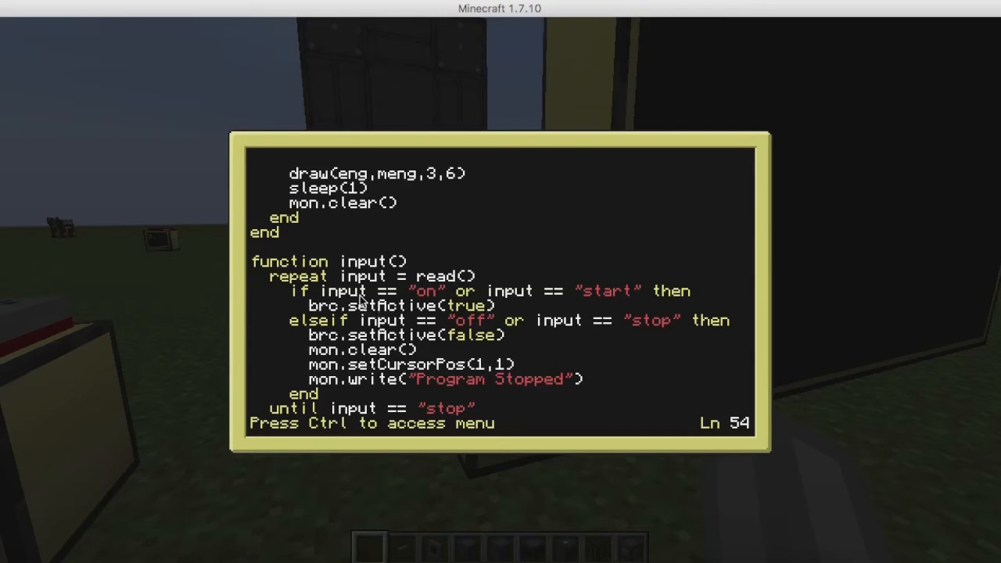
mouse_move(352, 268)
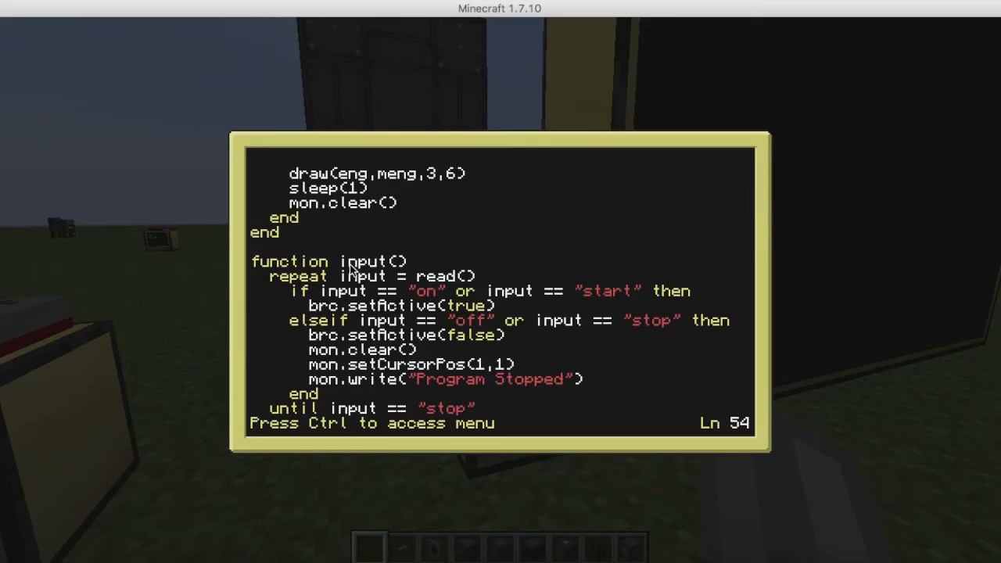
mouse_move(390, 289)
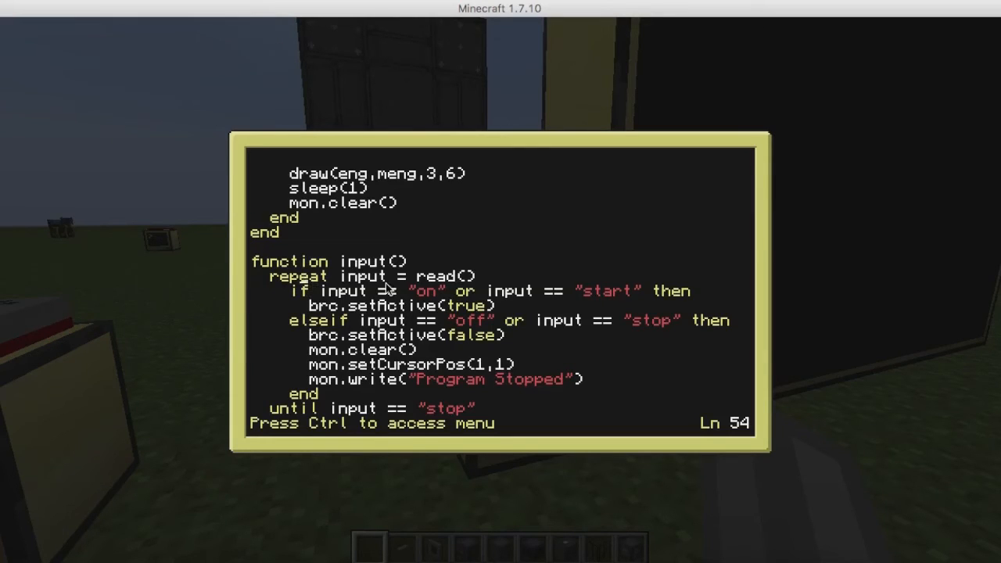
mouse_move(462, 279)
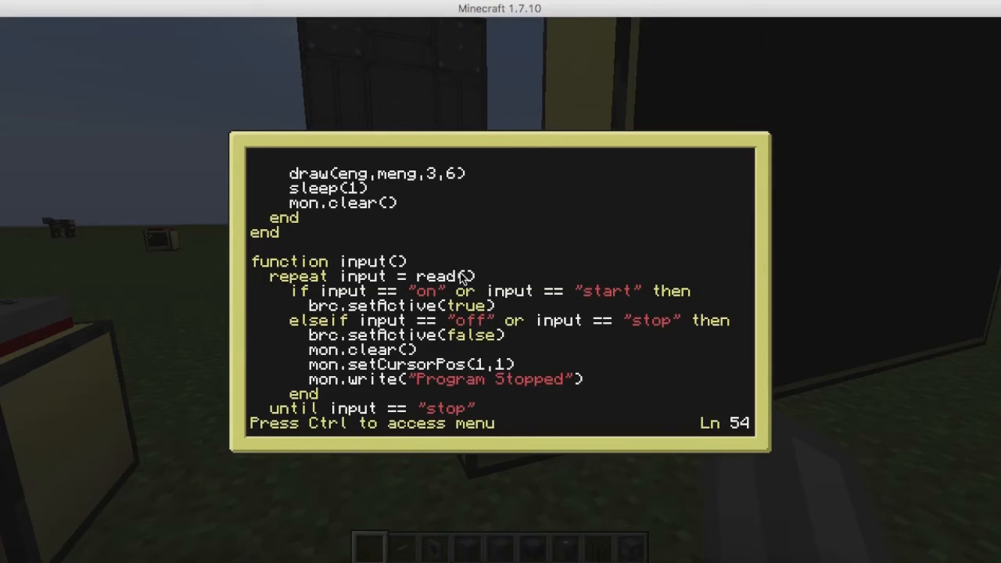
scroll(down, 3)
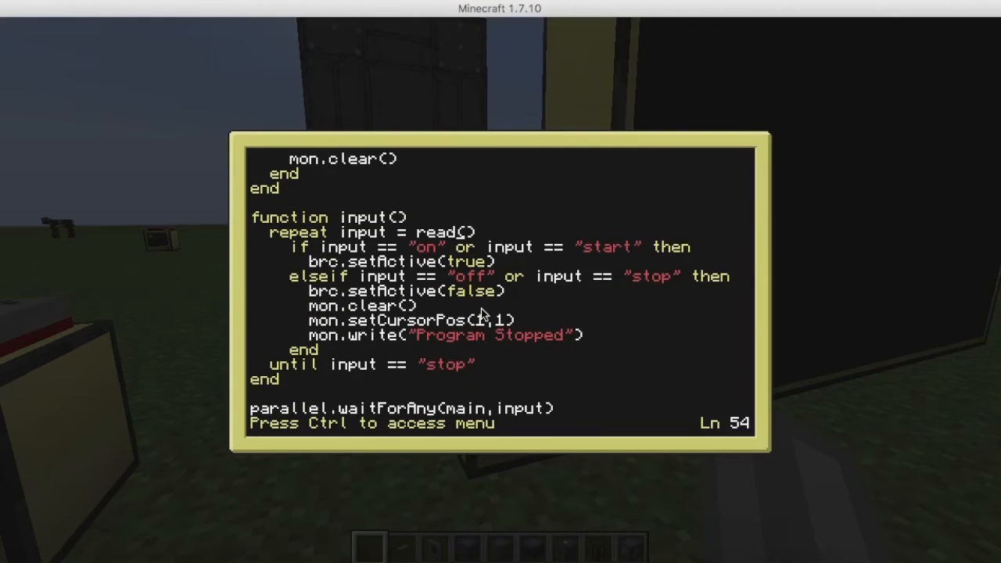
mouse_move(346, 379)
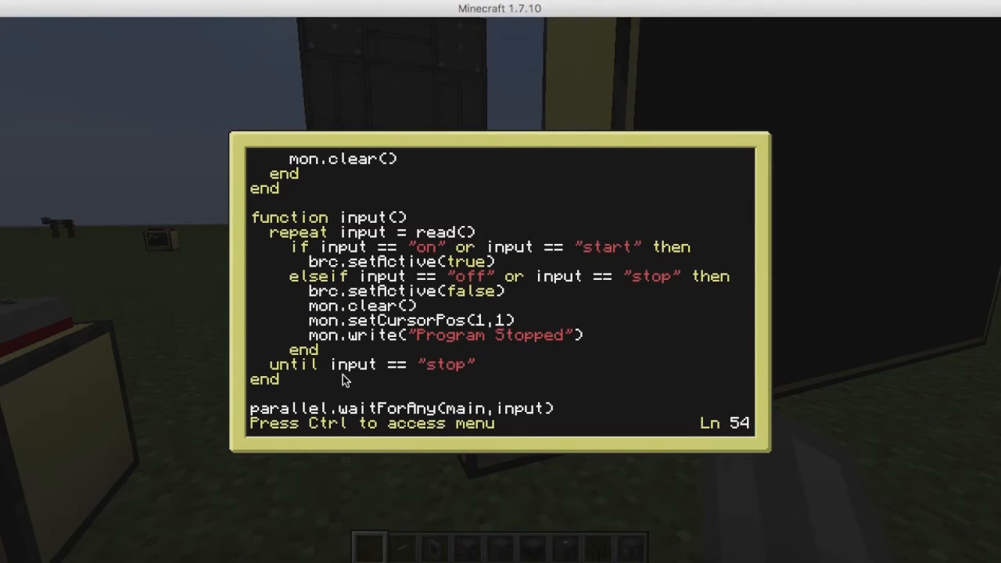
mouse_move(622, 278)
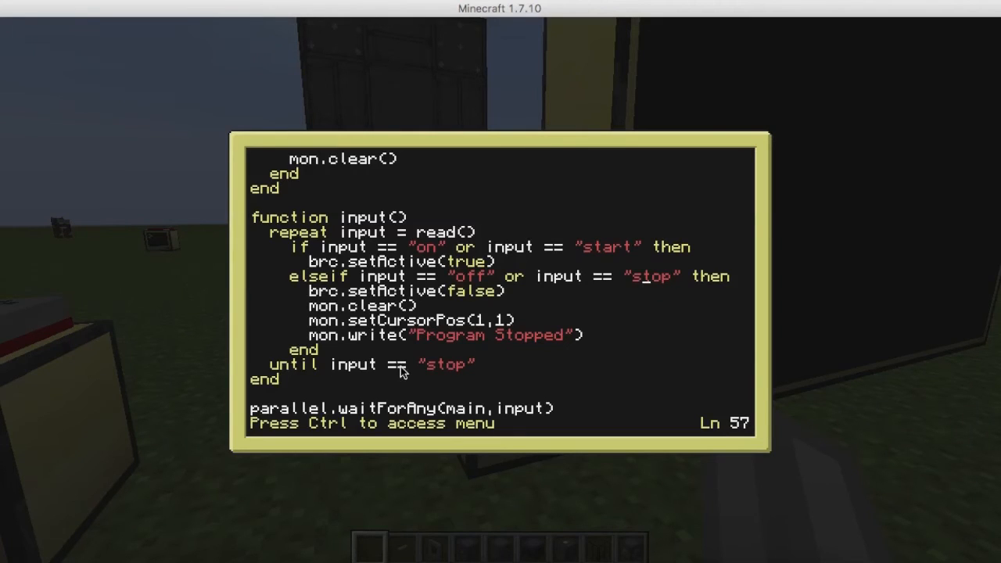
mouse_move(288, 414)
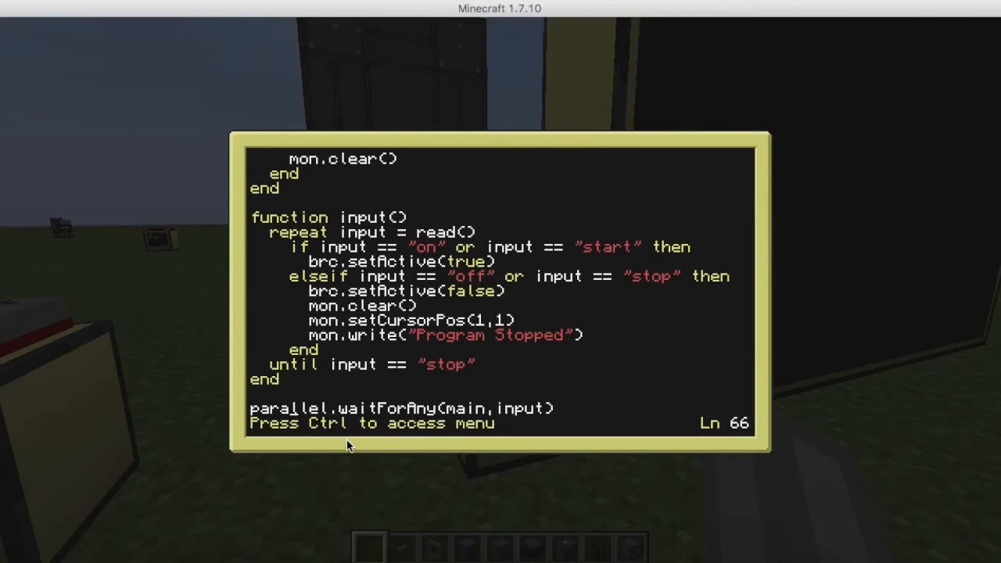
mouse_move(369, 442)
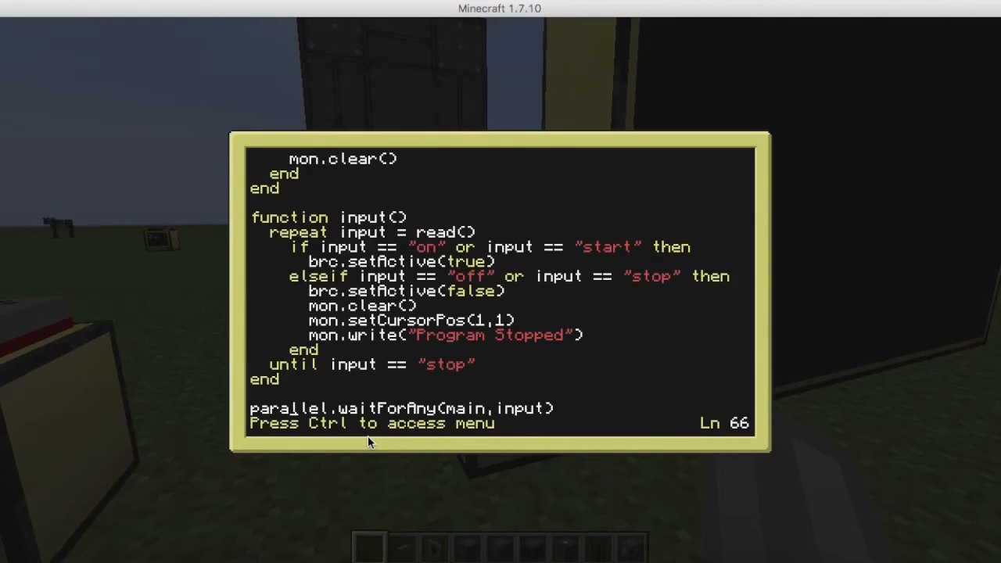
mouse_move(370, 407)
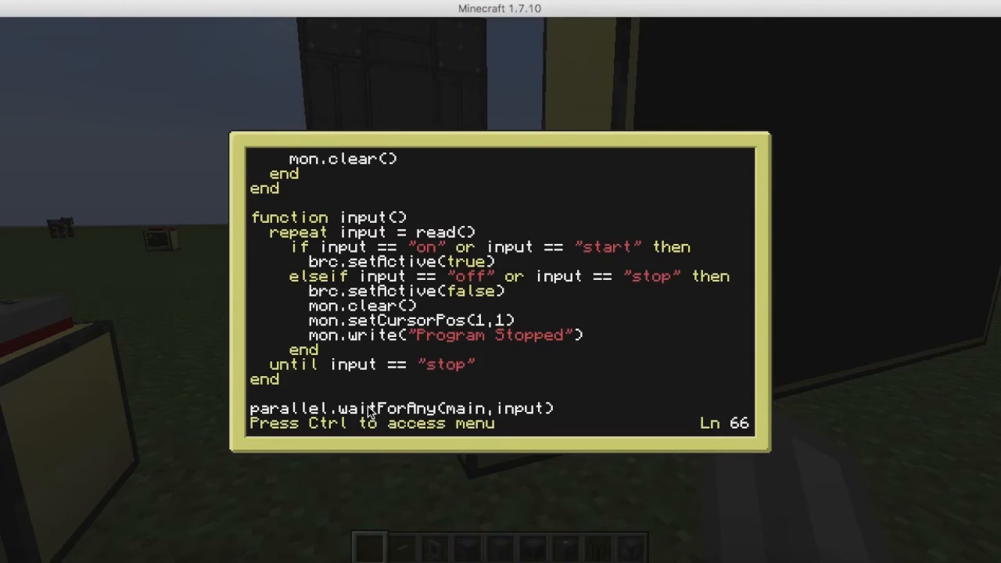
mouse_move(598, 407)
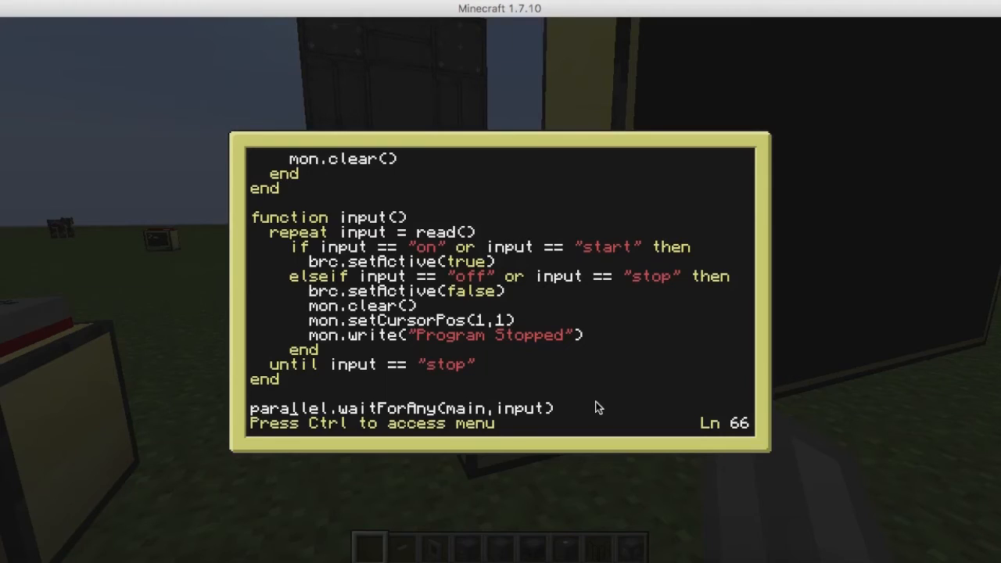
mouse_move(640, 321)
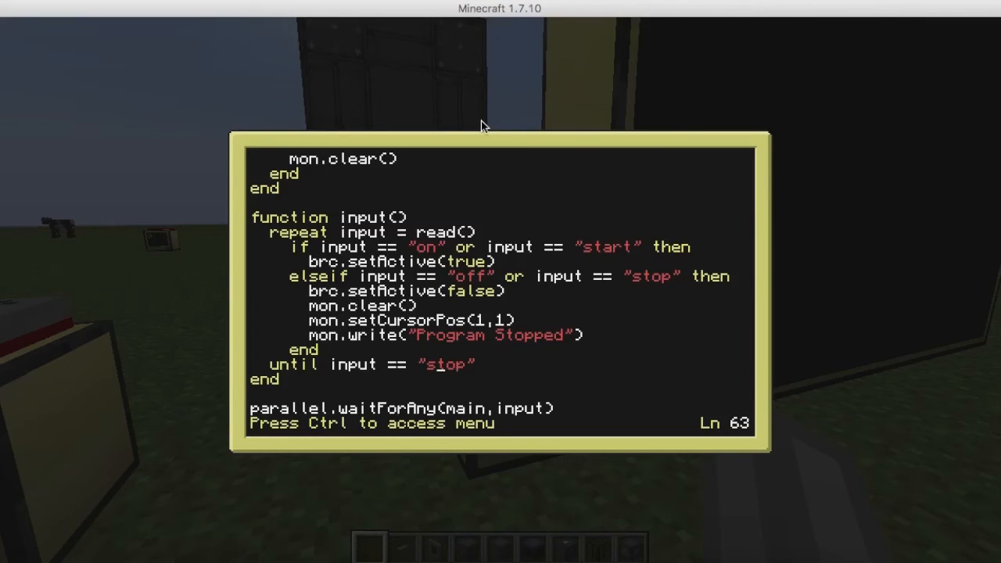
mouse_move(465, 297)
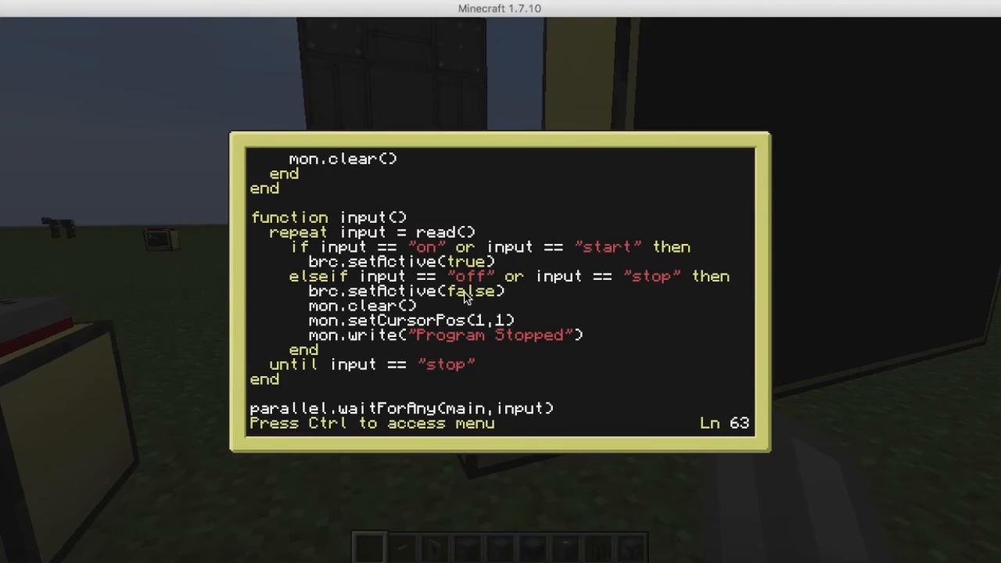
Run the code to list the reactor's 31 methods, scroll through them, and exit
key(ctrl)
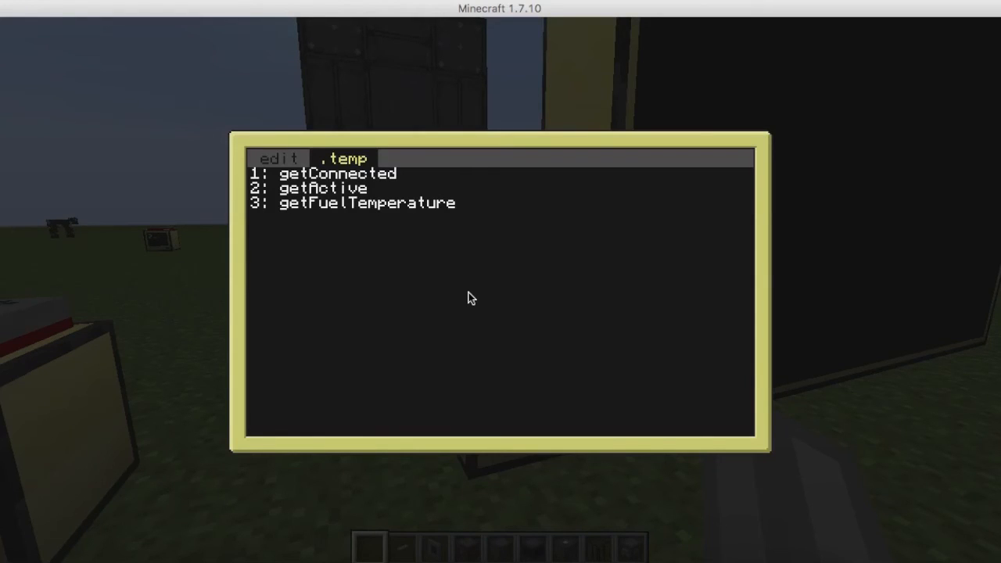
mouse_move(479, 301)
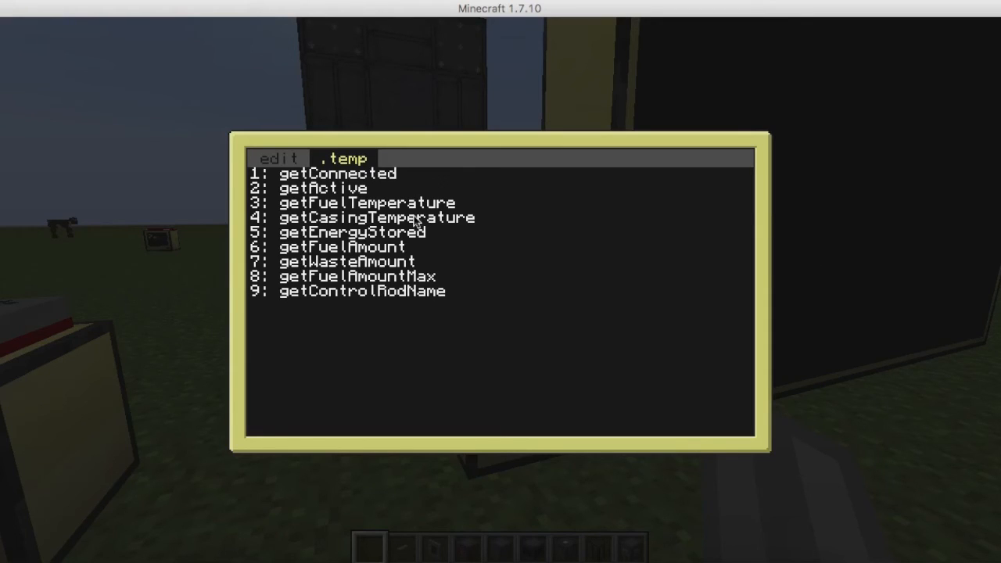
mouse_move(74, 250)
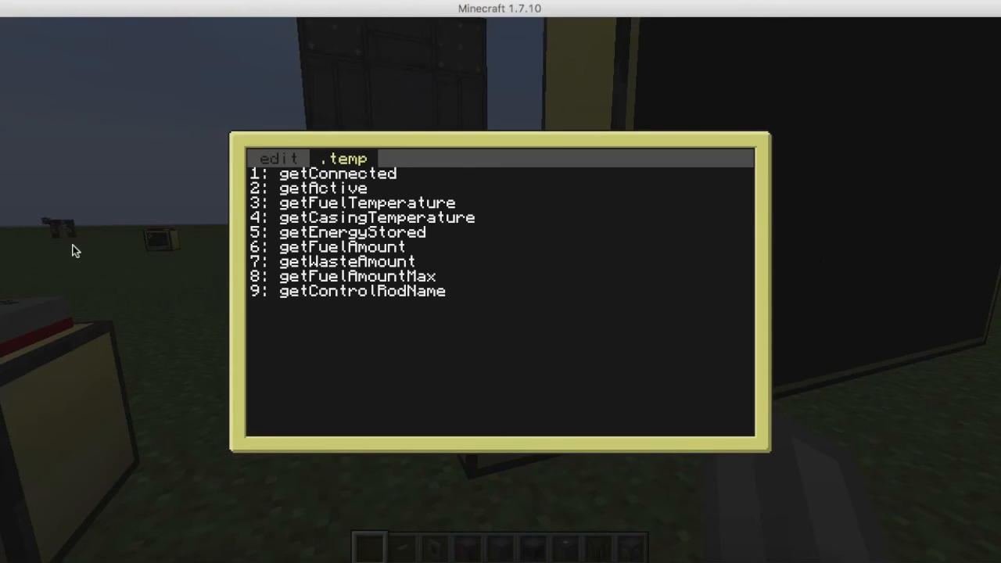
mouse_move(49, 245)
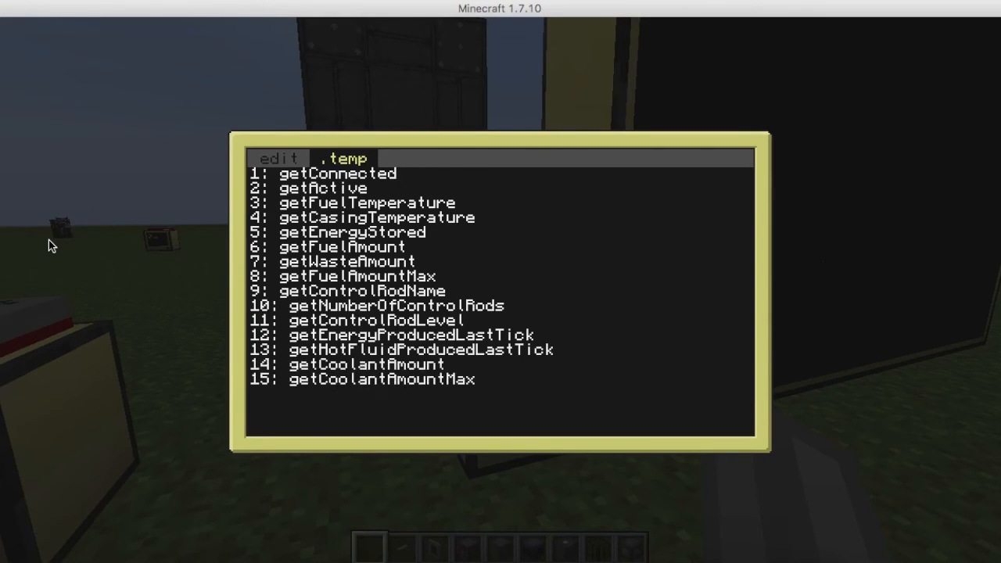
scroll(down, 3)
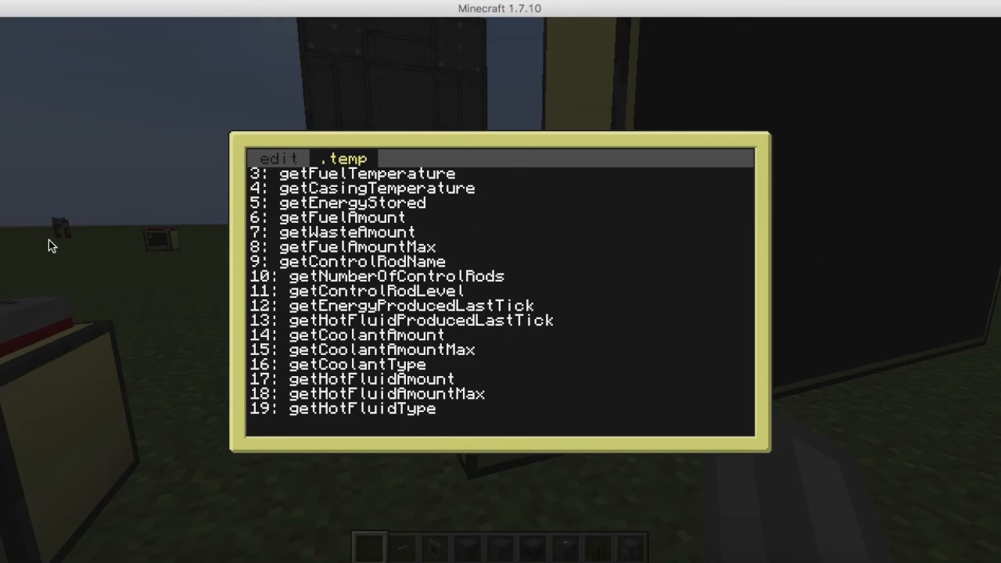
scroll(down, 3)
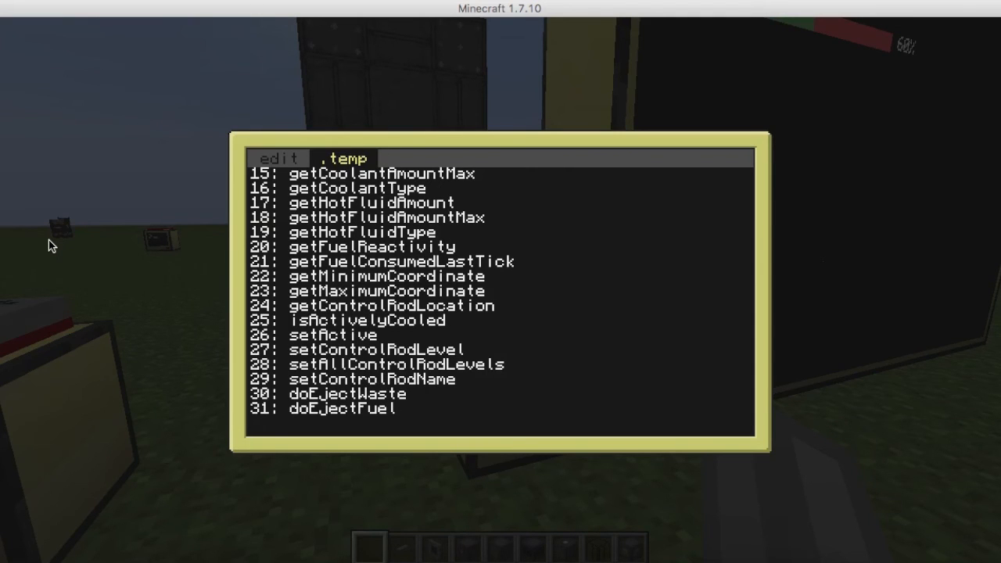
key(Escape)
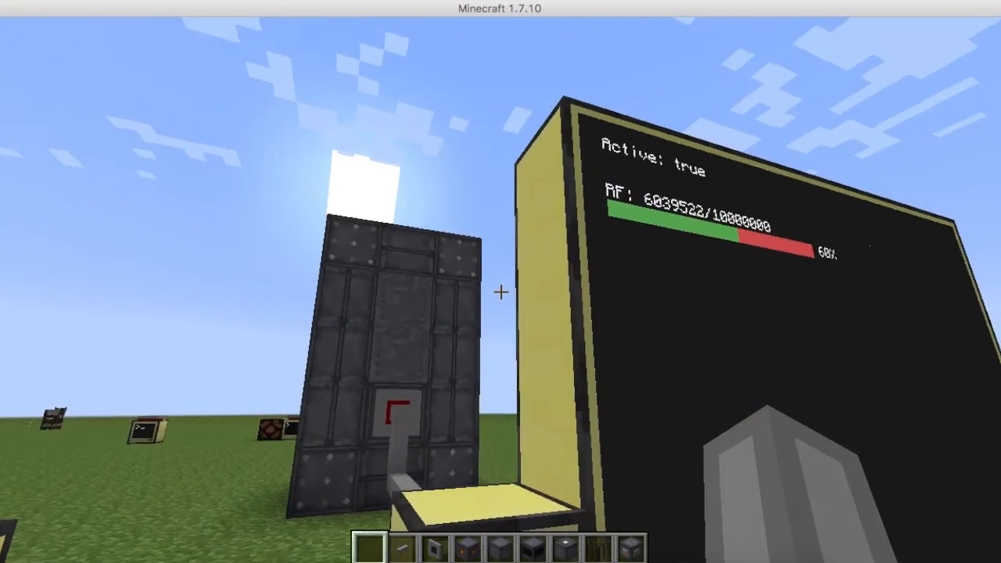